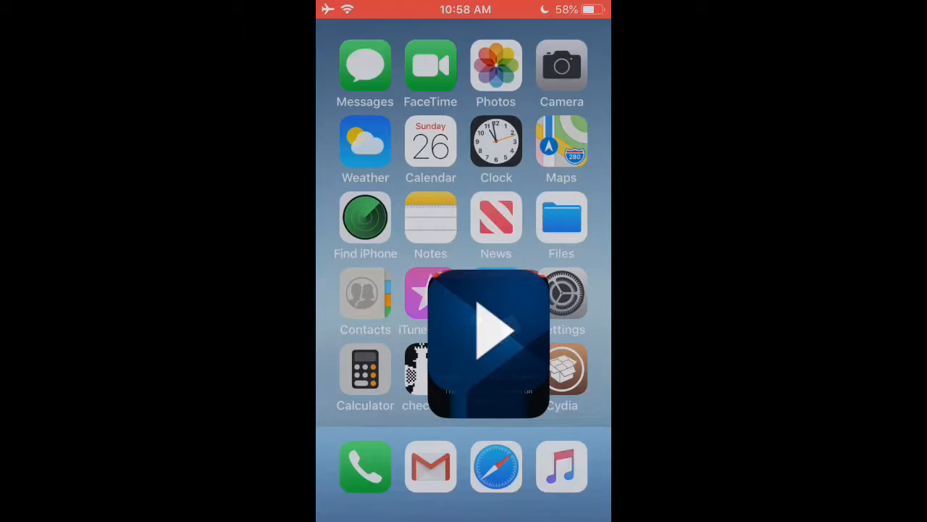
- Locate the HackYouriPhone repository in Cydia's Sources, the source of the A-Bypass tweak
left_click(562, 370)
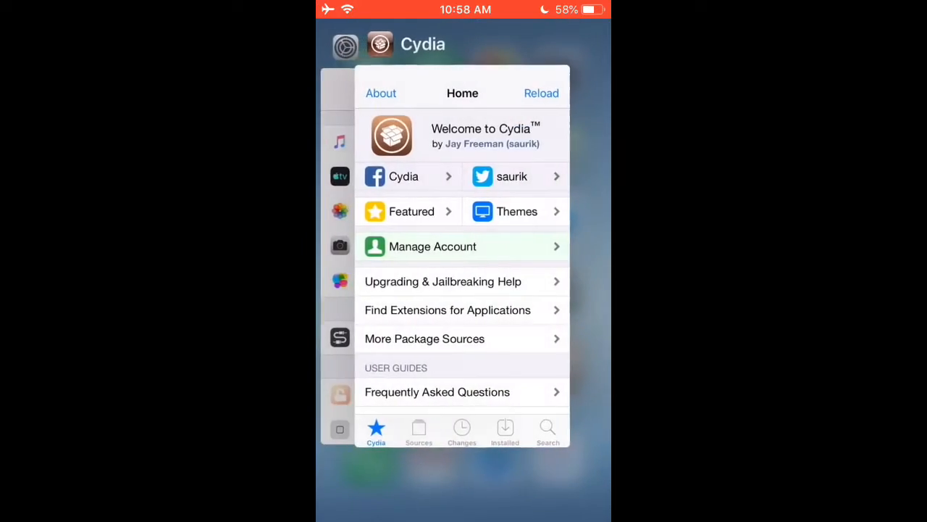
key("home")
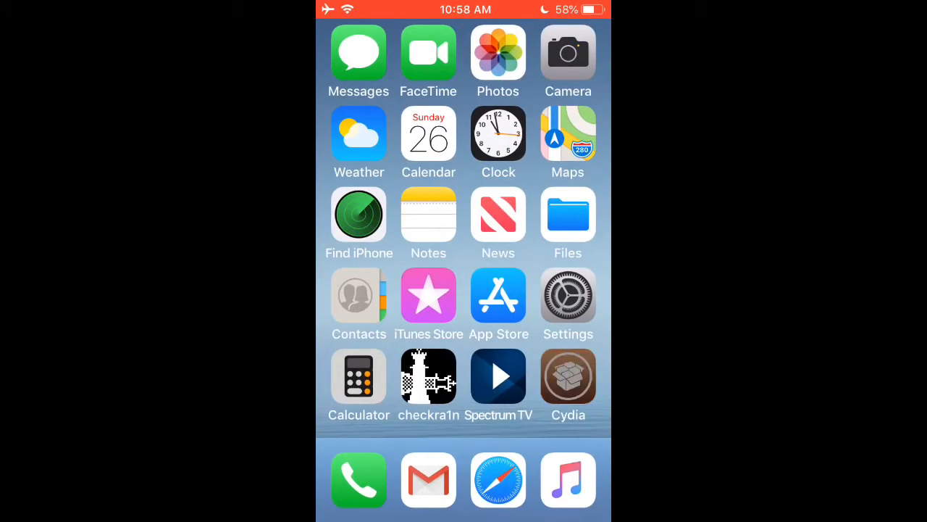
left_click(568, 375)
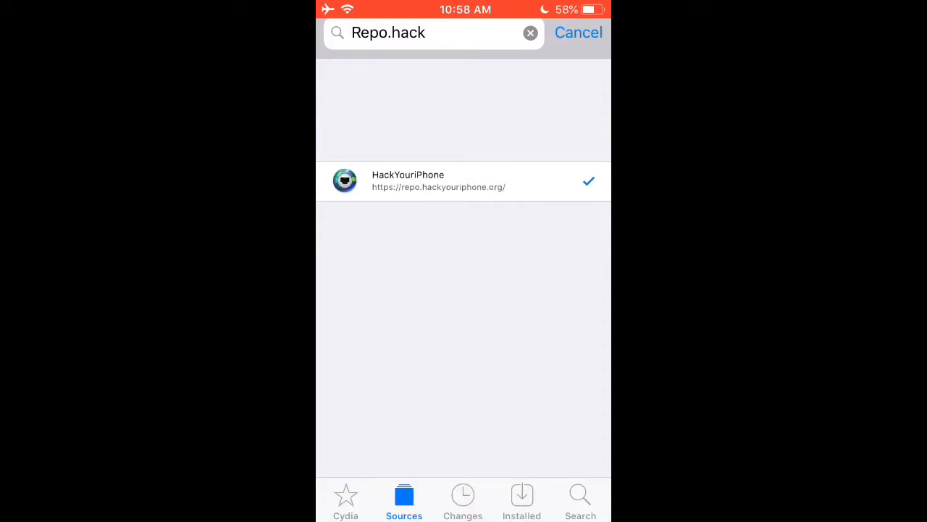
left_click(464, 180)
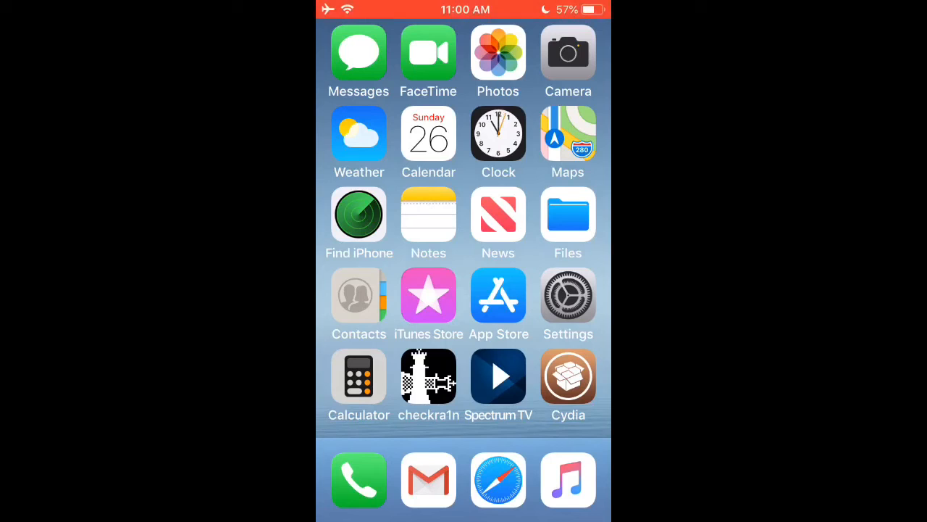
- Enable A-Bypass for Spectrum TV in the Installed Applications list under Settings > A-Bypass
left_click(568, 292)
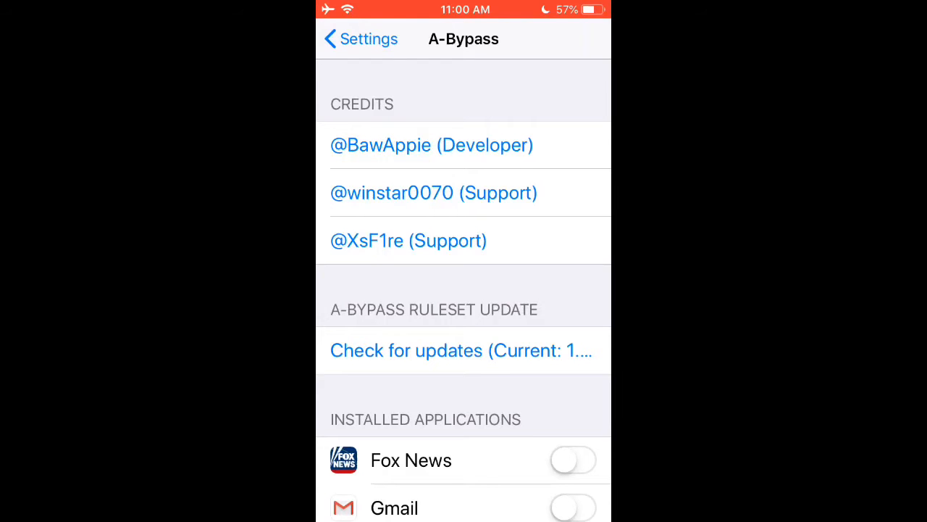
scroll("down", 3)
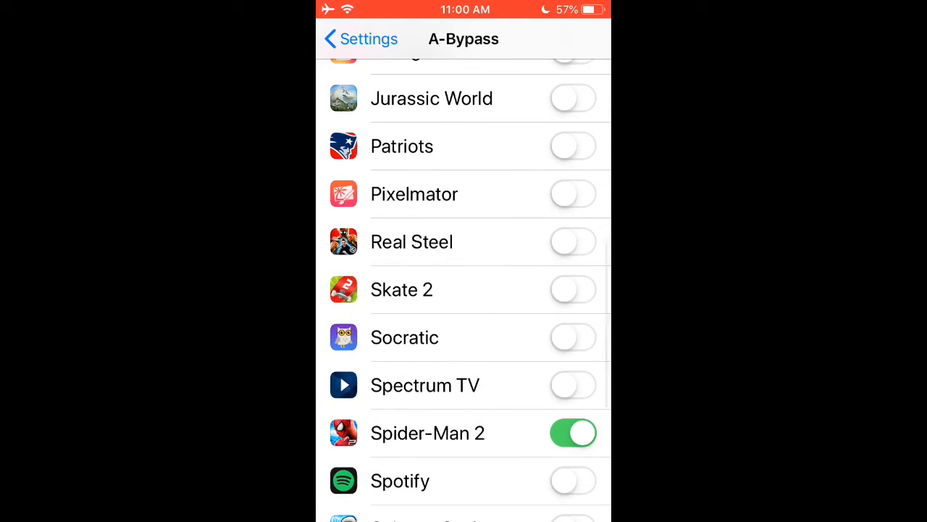
left_click(574, 386)
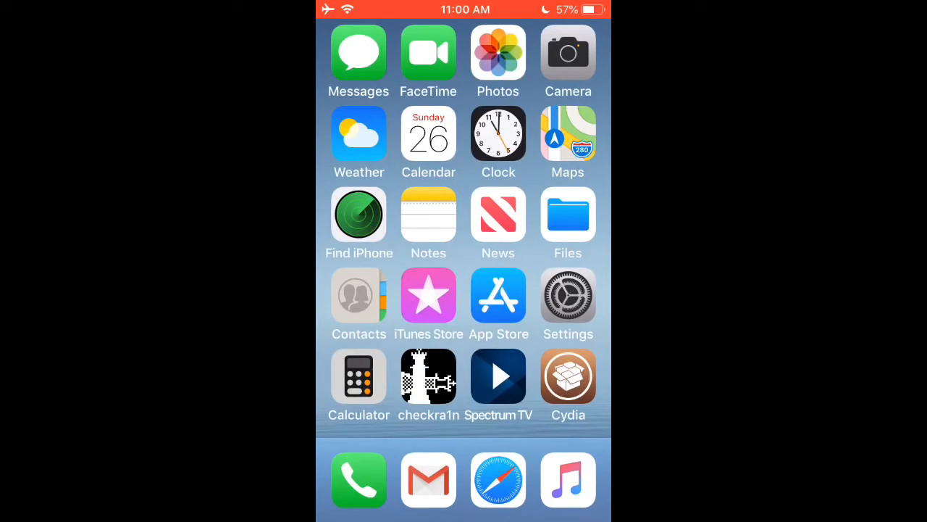
- Launch Spectrum TV so it loads straight to the Live TV channel list, then return home
left_click(499, 375)
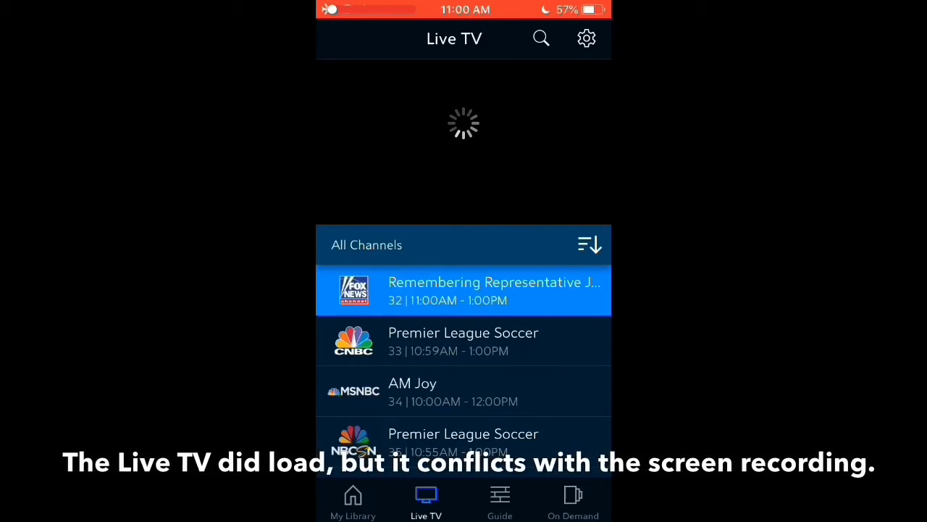
key("home")
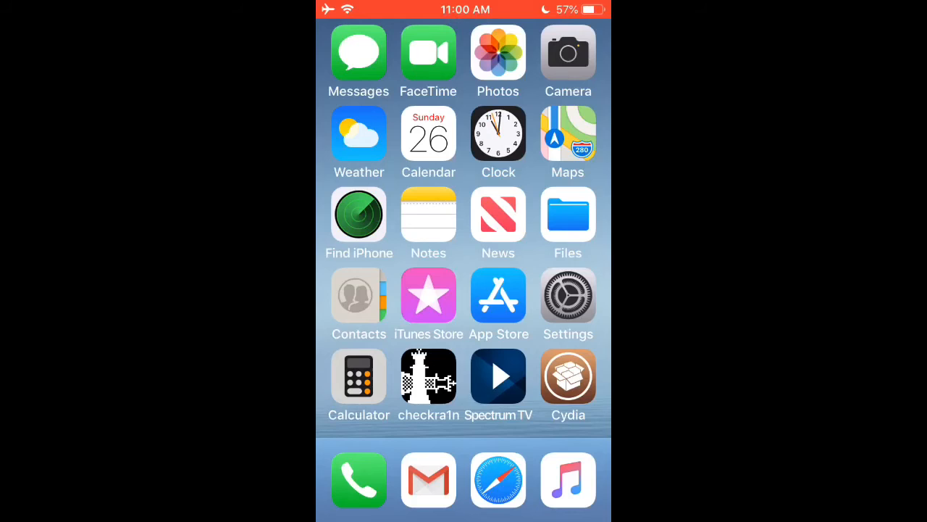